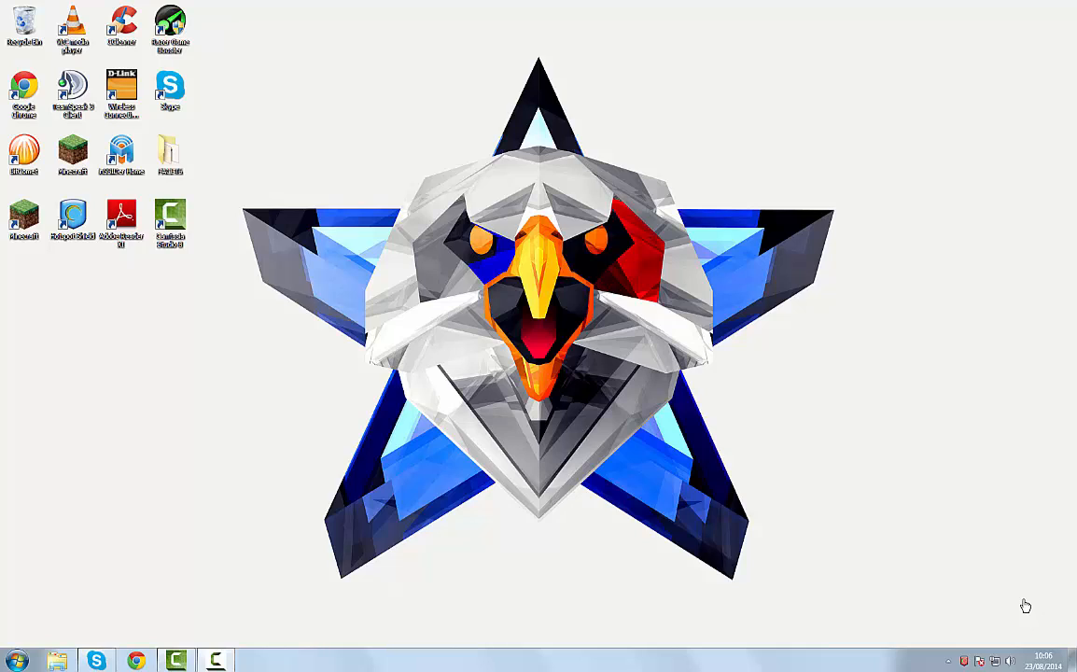
mouse_move(471, 615)
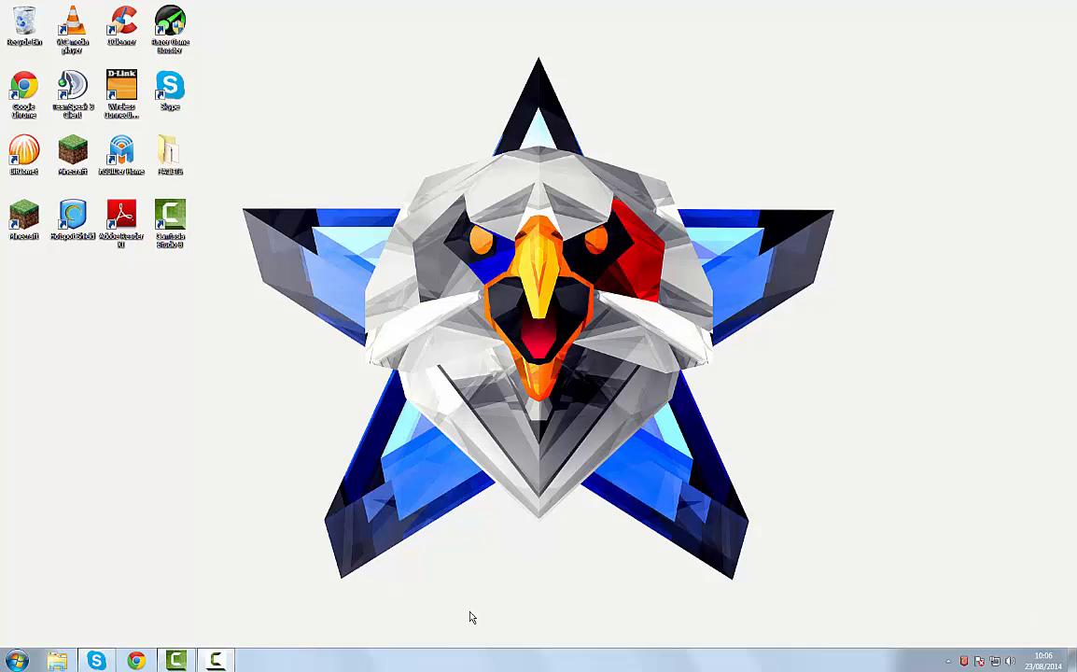
mouse_move(354, 481)
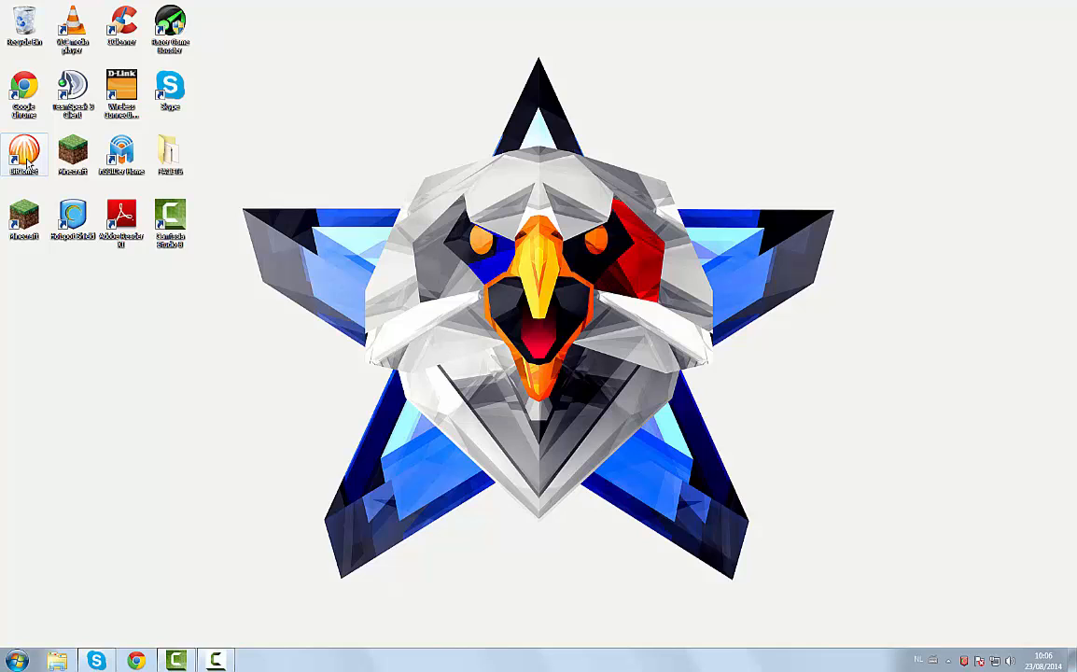
Launch BitComet, dismiss the Windows color scheme prompt, and close BitComet's window to the tray.
double_click(25, 152)
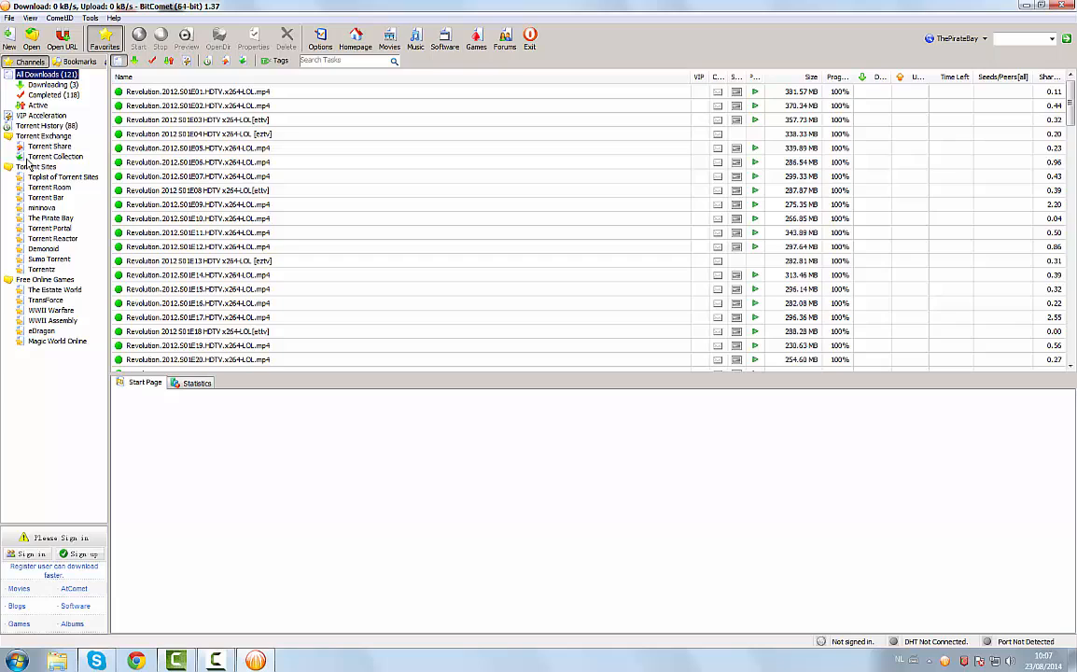
left_click(28, 553)
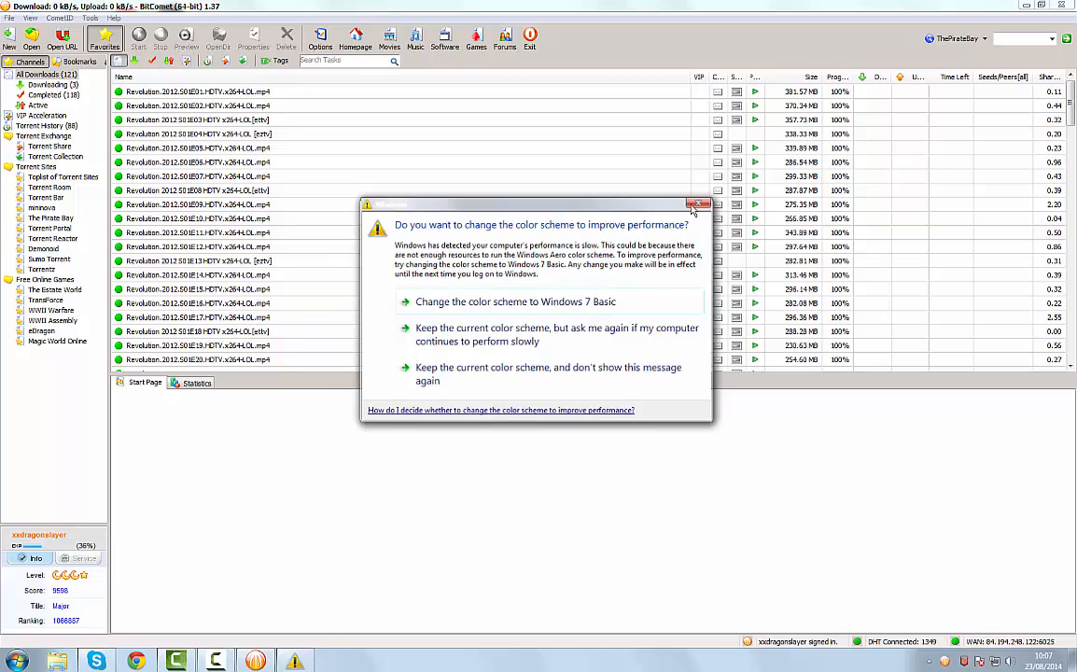
left_click(699, 205)
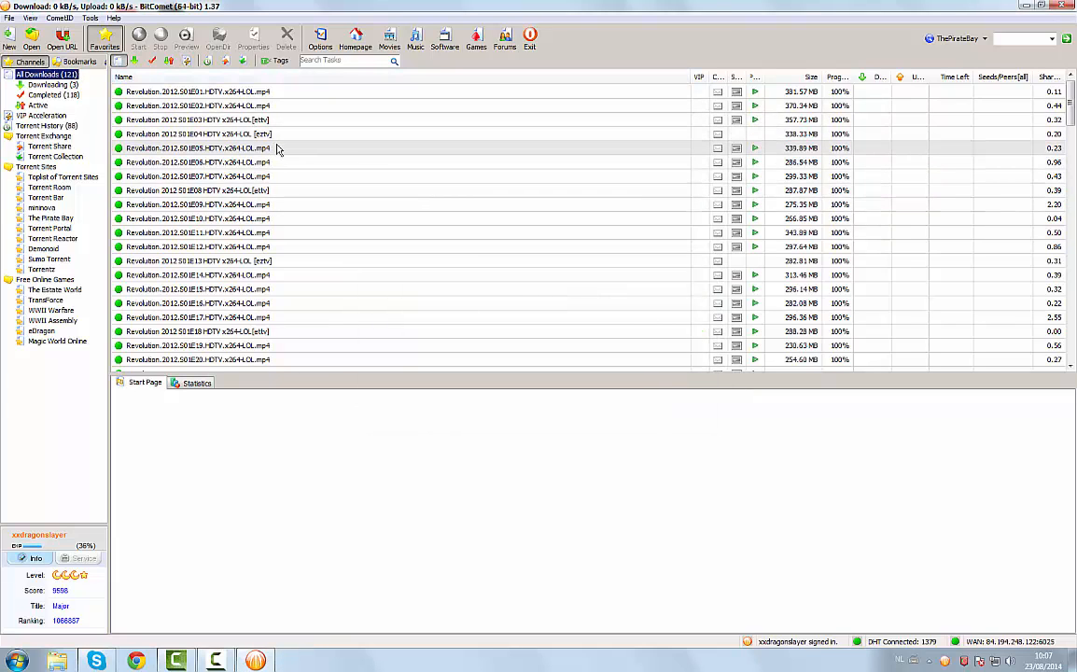
left_click(1044, 6)
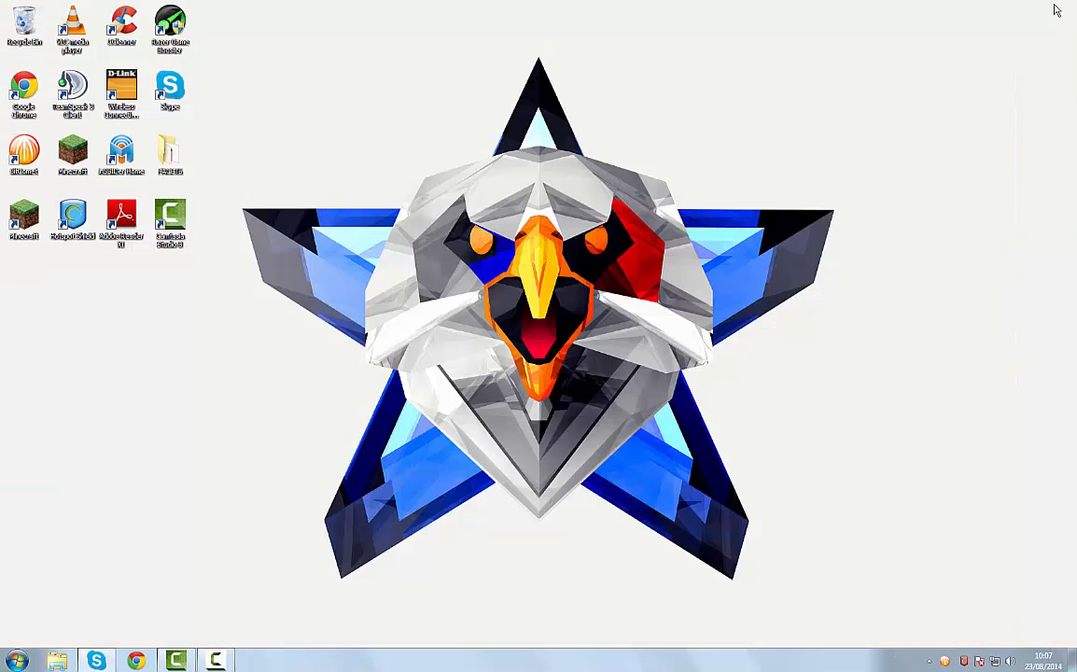
mouse_move(938, 28)
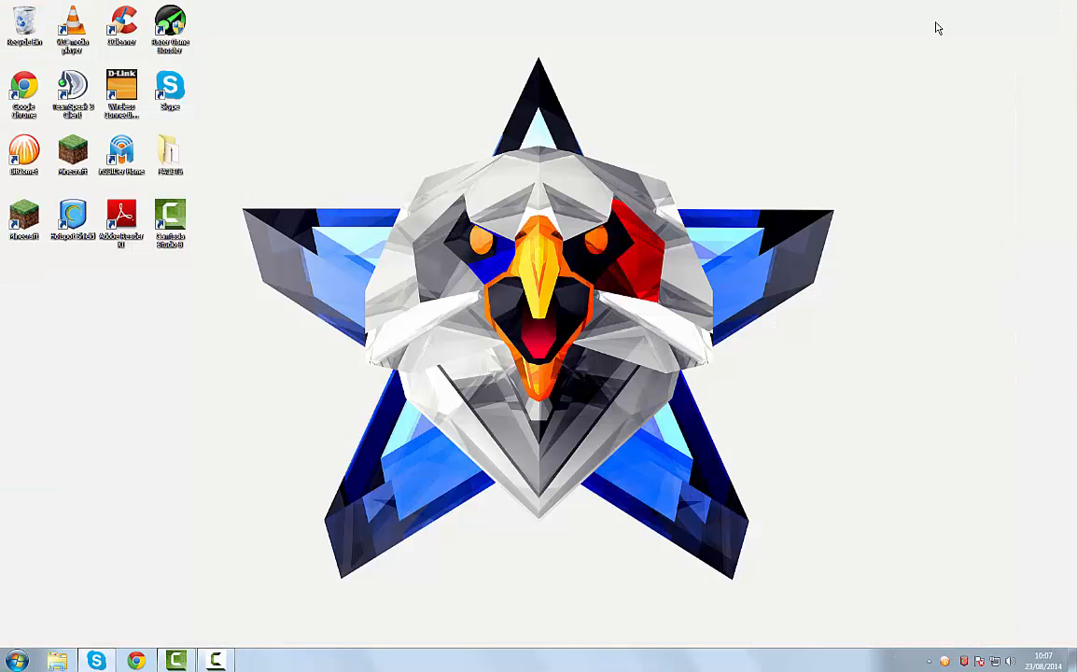
mouse_move(511, 300)
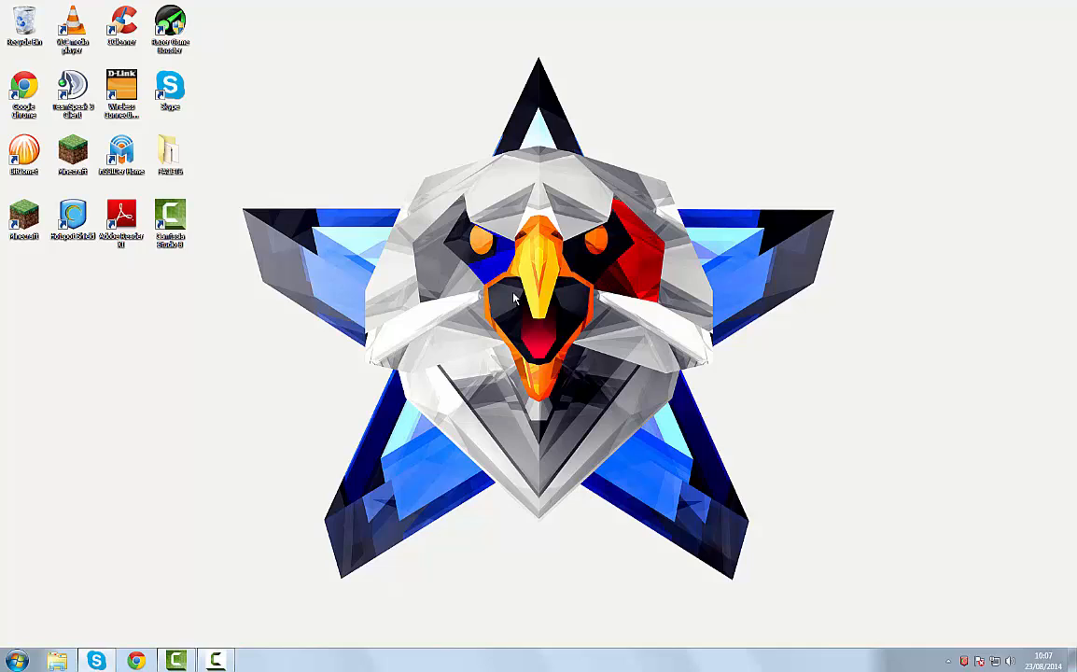
mouse_move(545, 495)
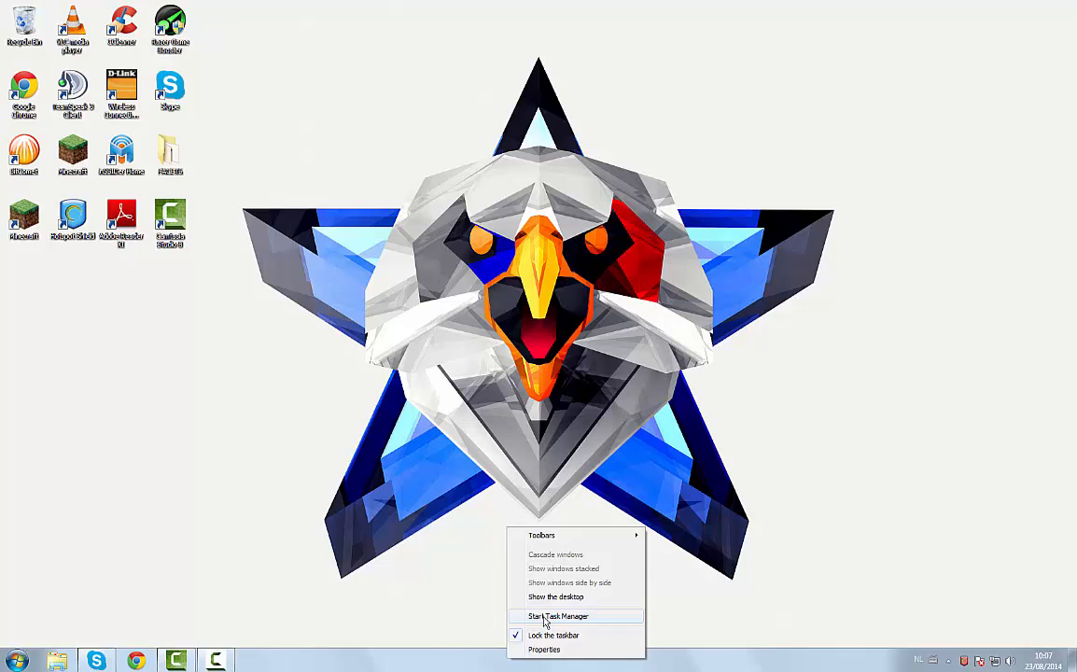
Start Windows Task Manager.
left_click(557, 615)
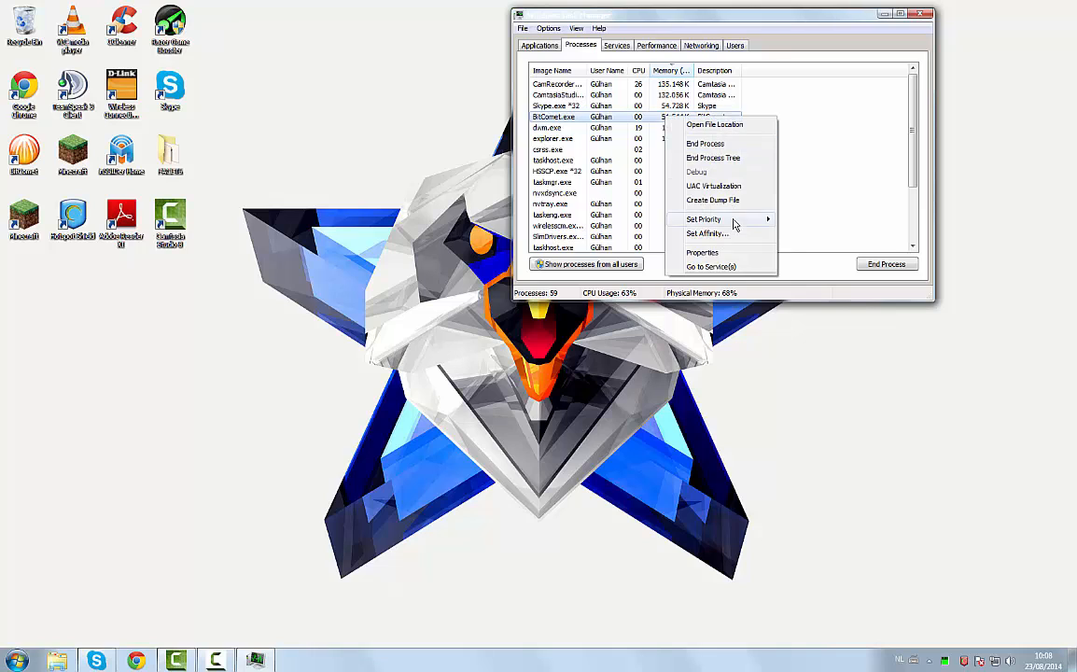
End and confirm ending the BitComet.exe process, then close Task Manager.
left_click(704, 142)
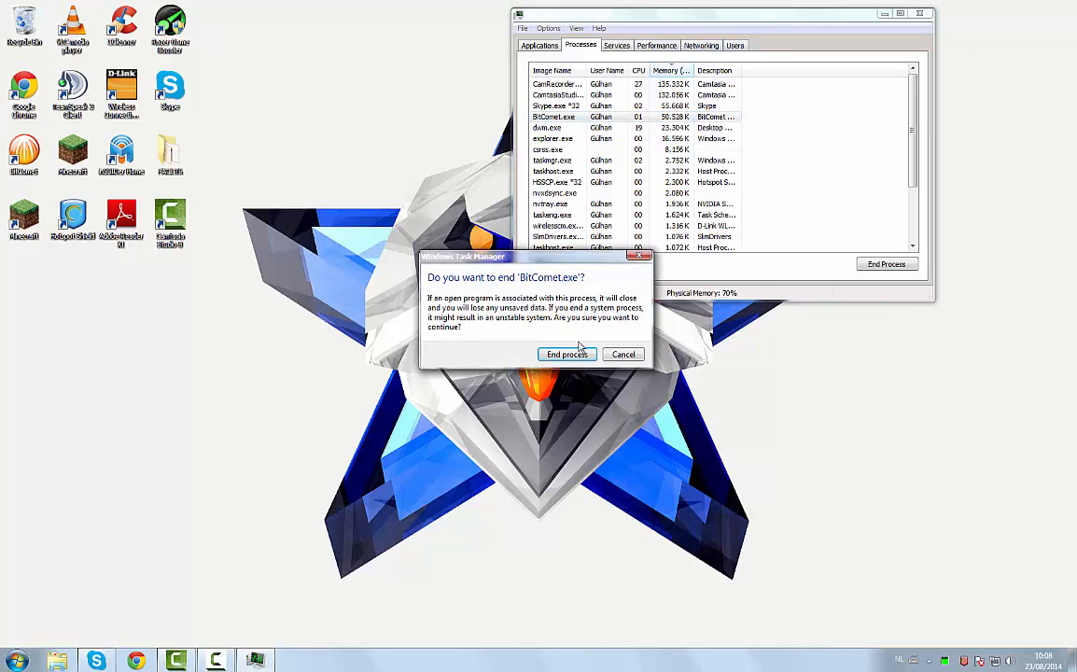
left_click(566, 353)
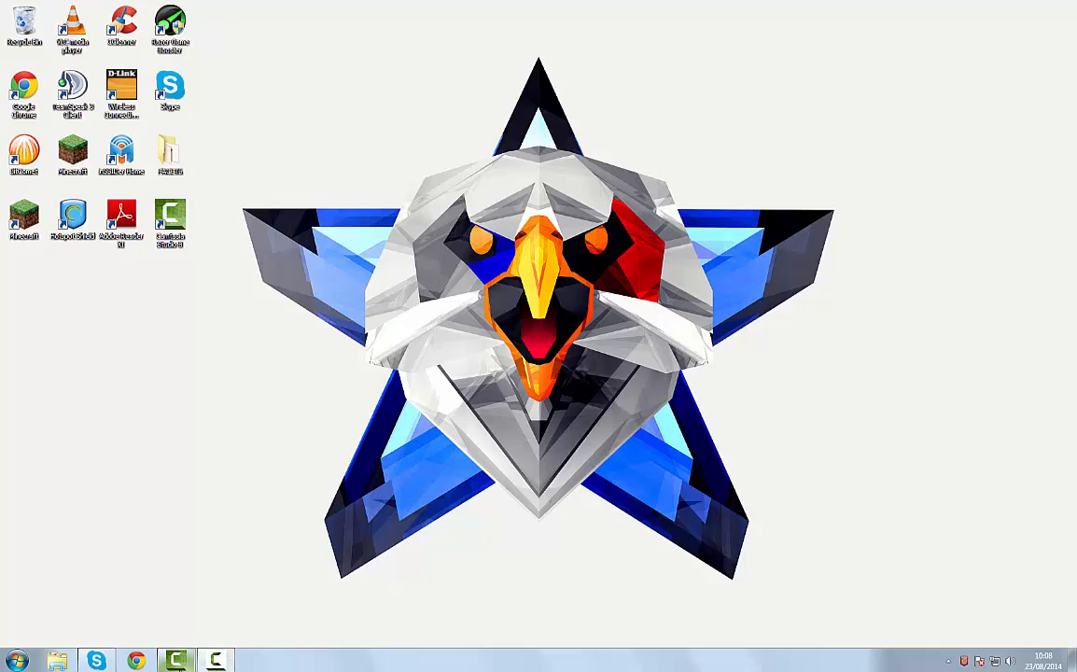
left_click(215, 660)
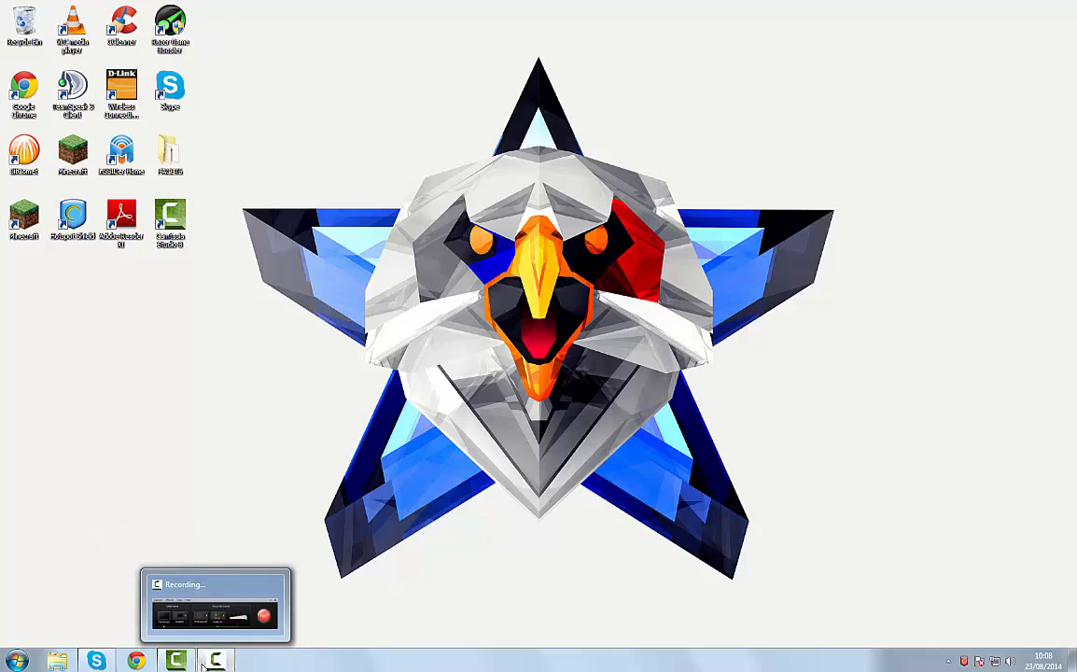